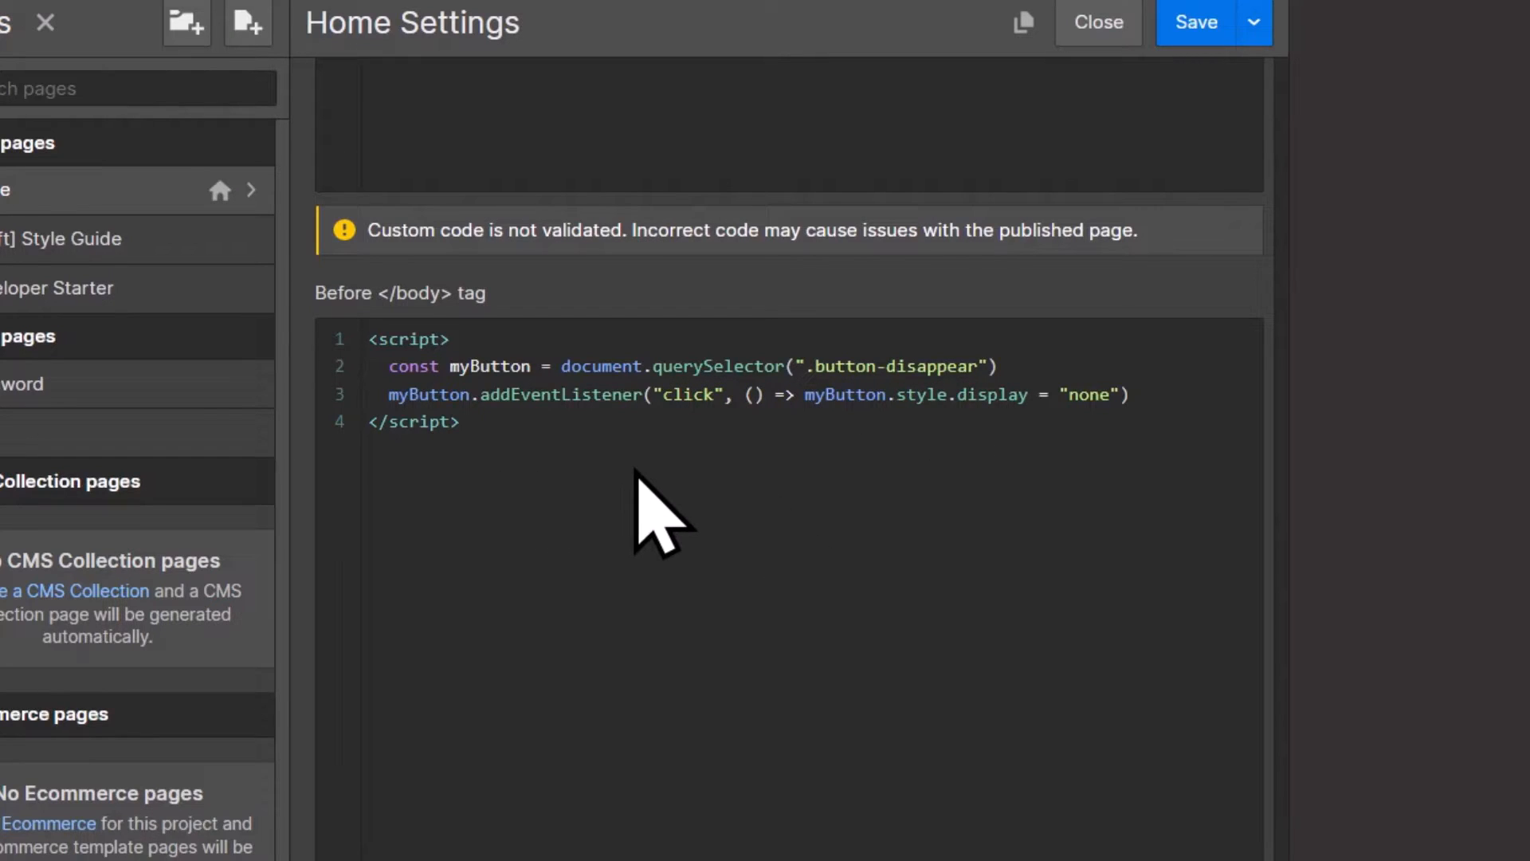
- Replace the class selector in querySelector with [mp-element='button-disappear'] in the before-body script
click(1096, 21)
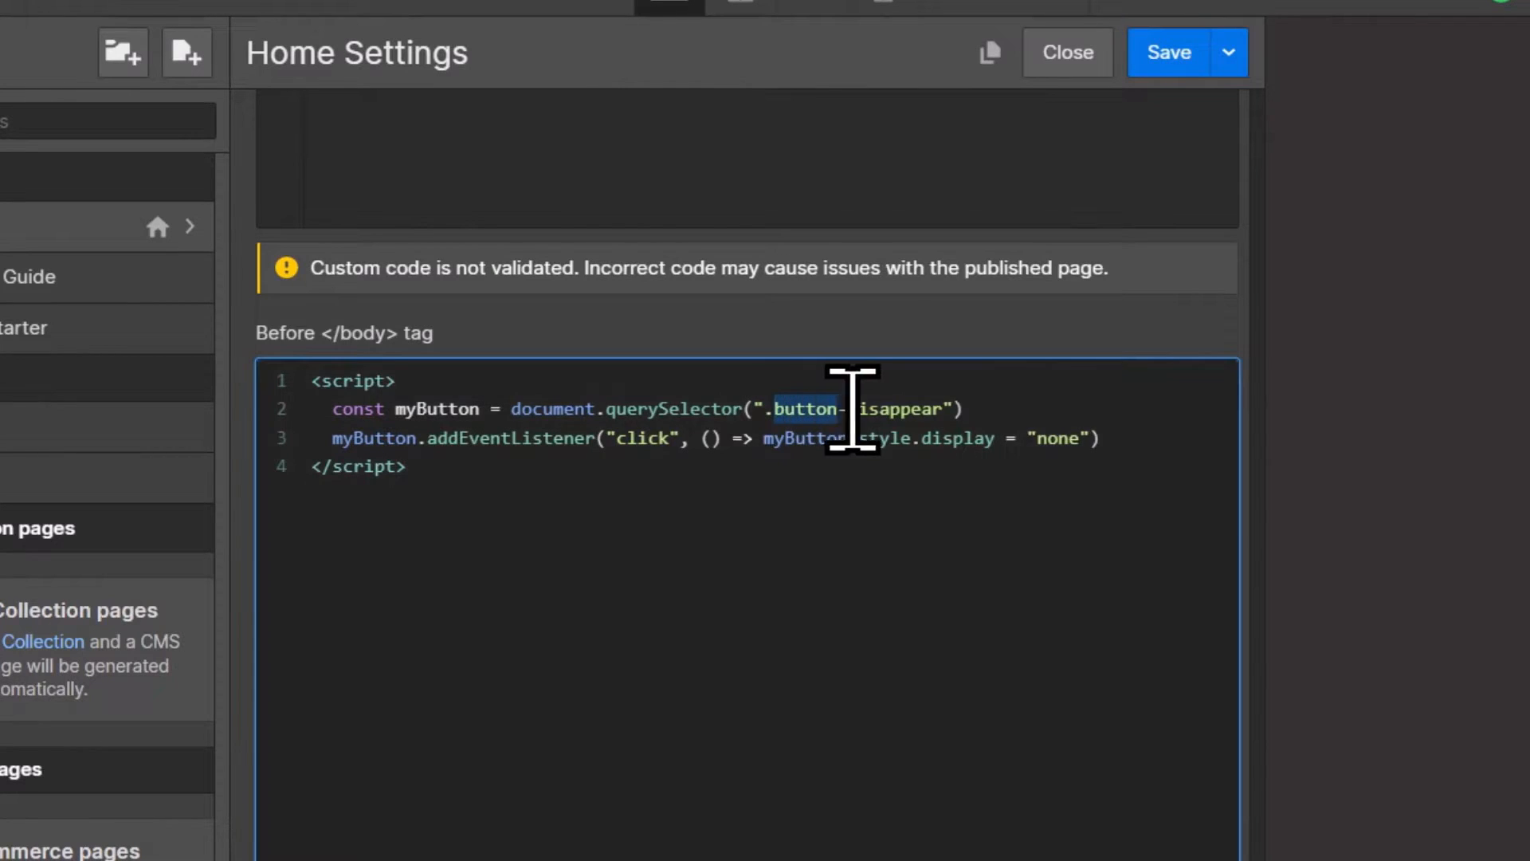
key(Delete)
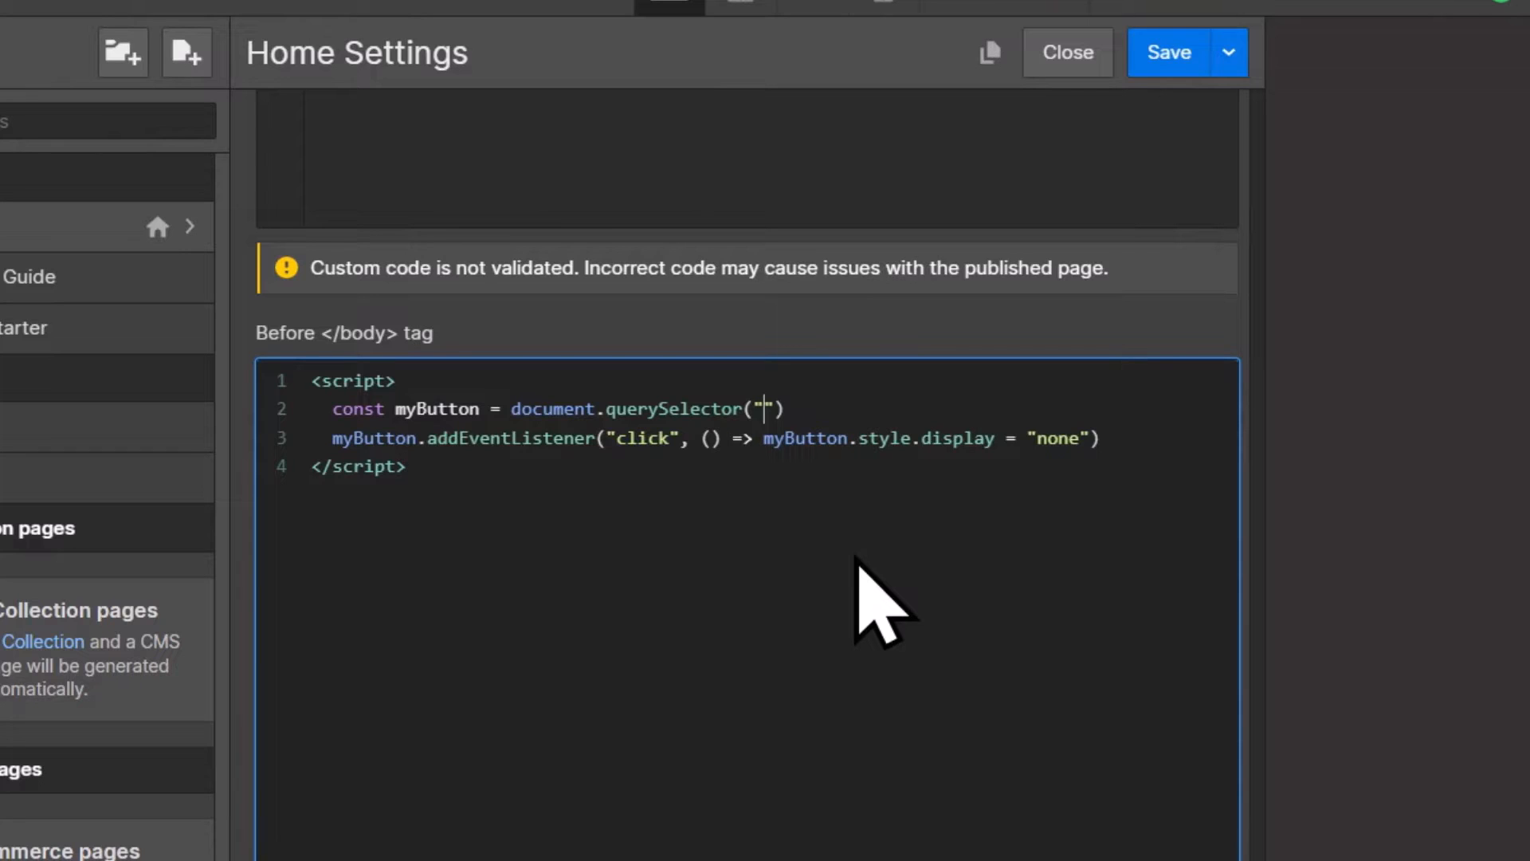
text([mp-element='button-disappear'])
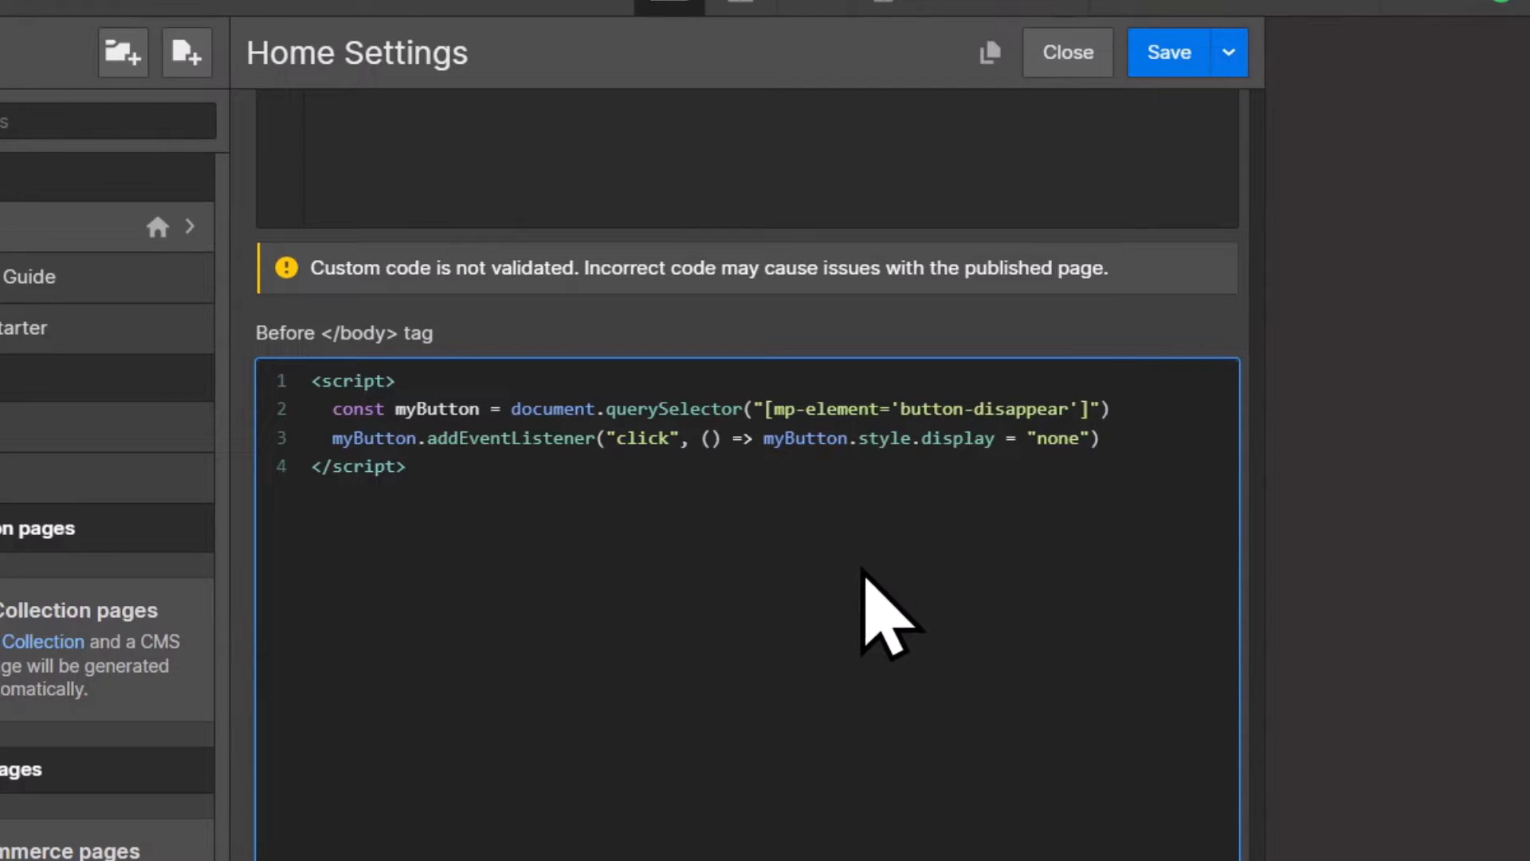
click(1071, 410)
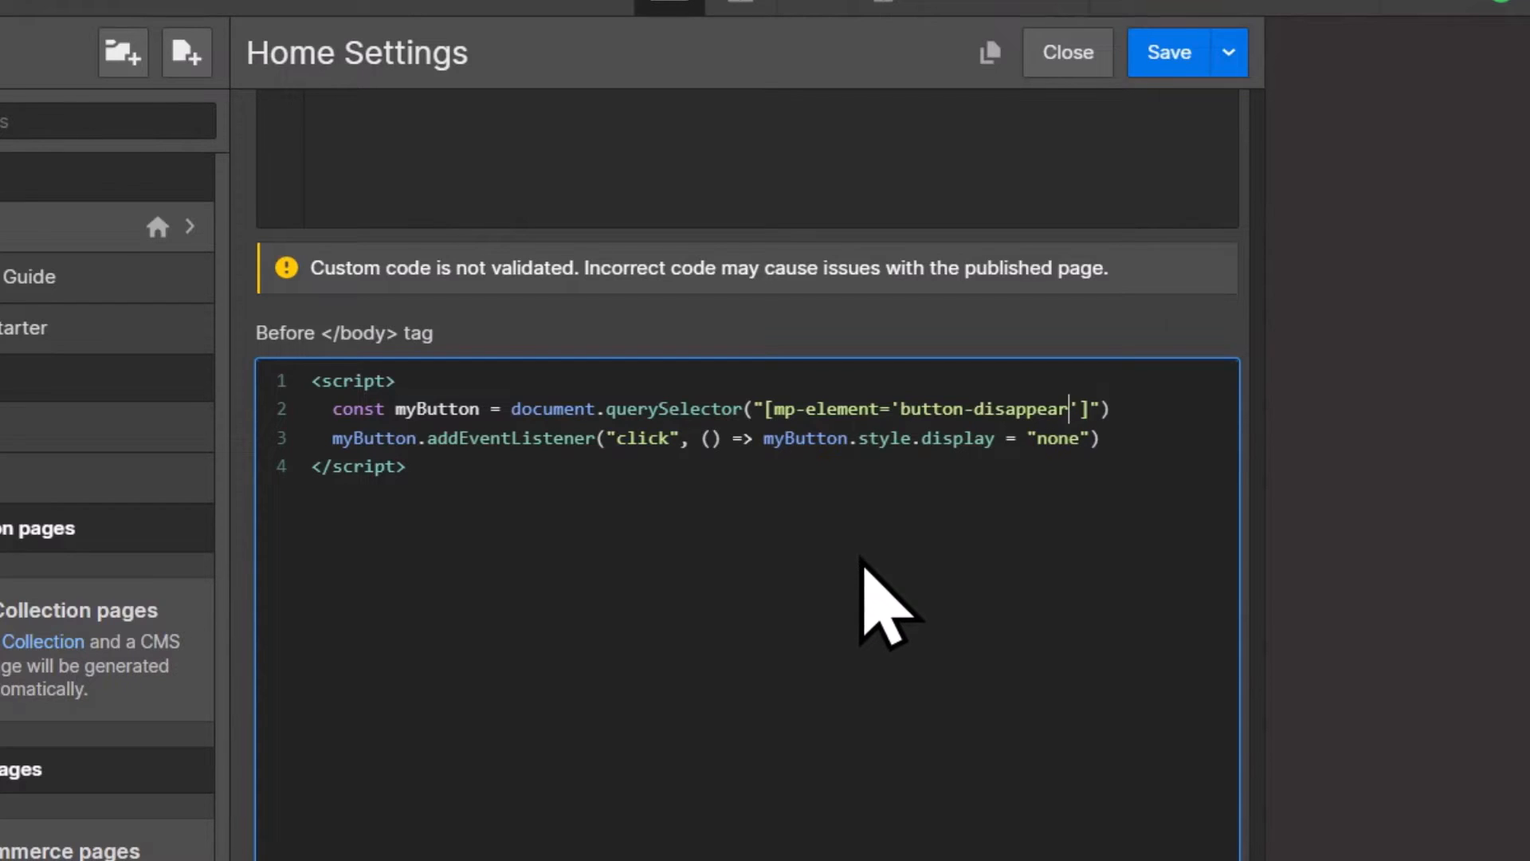
scroll(down, 3)
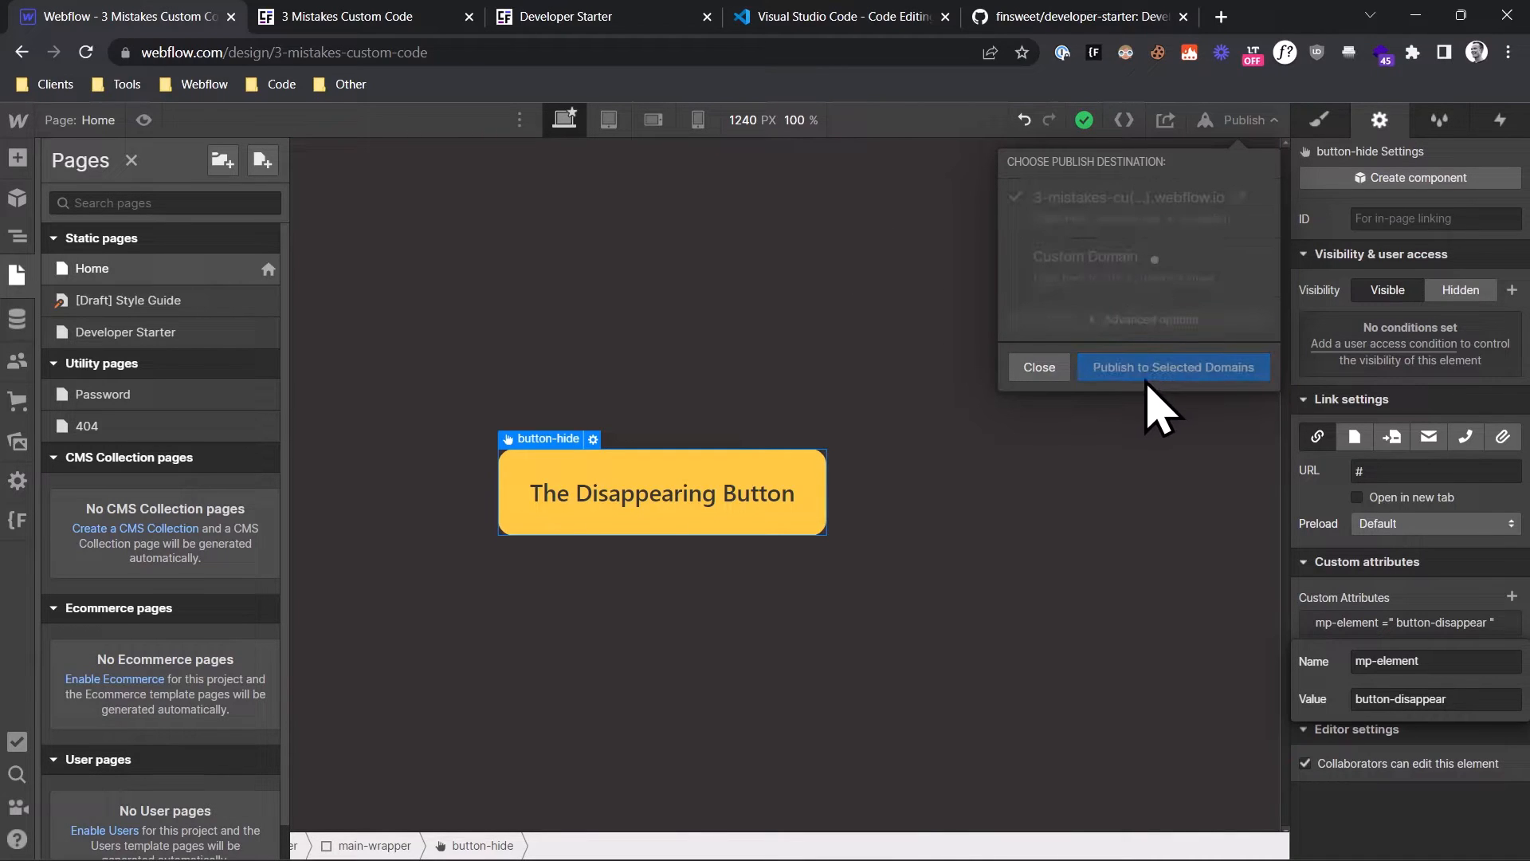
- Publish the site to the selected domains
click(1172, 367)
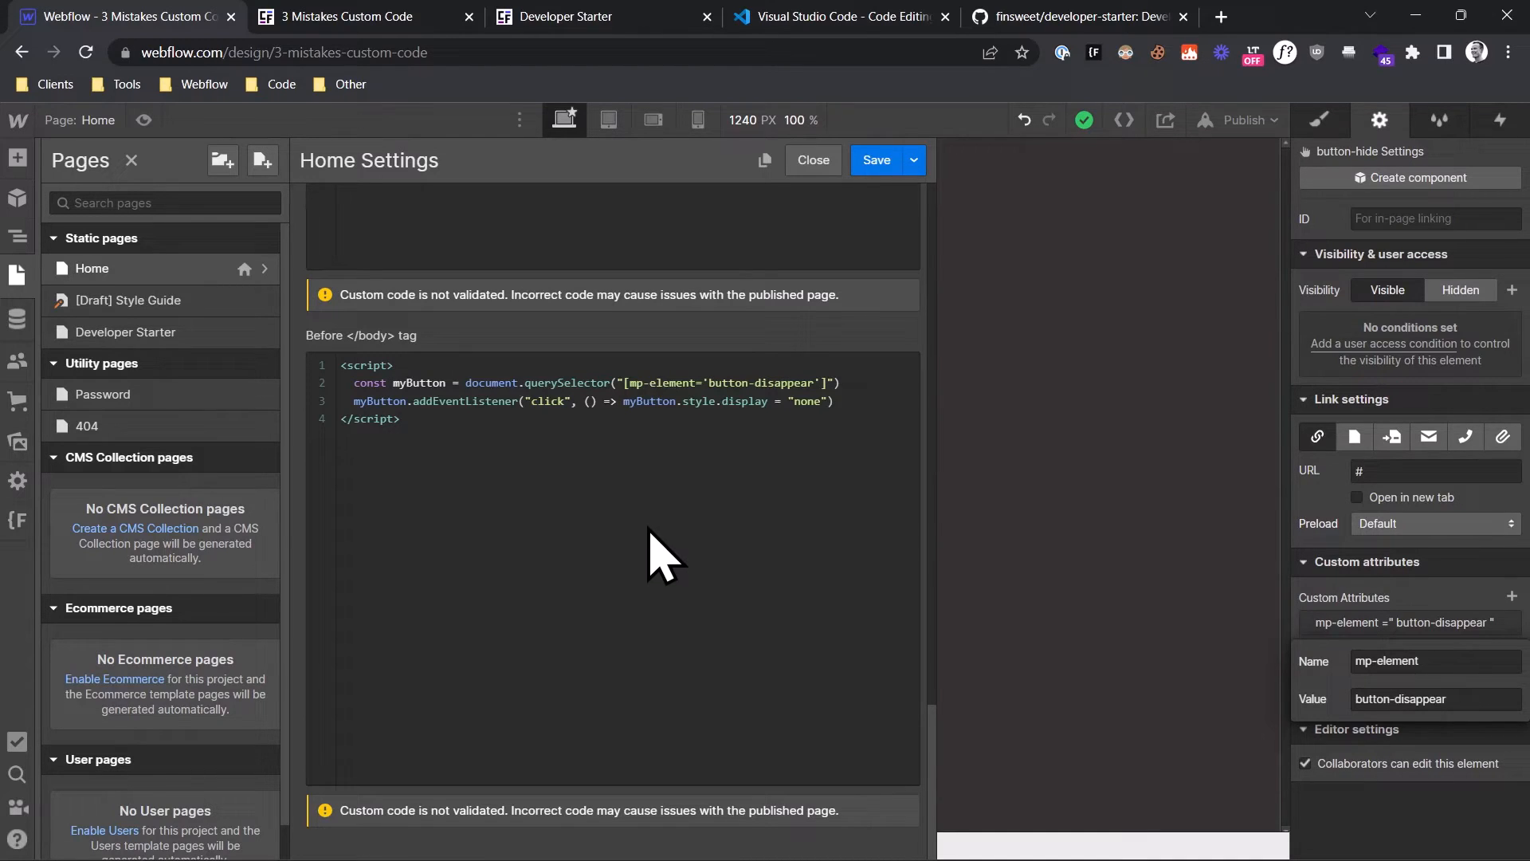
mouse_move(824, 93)
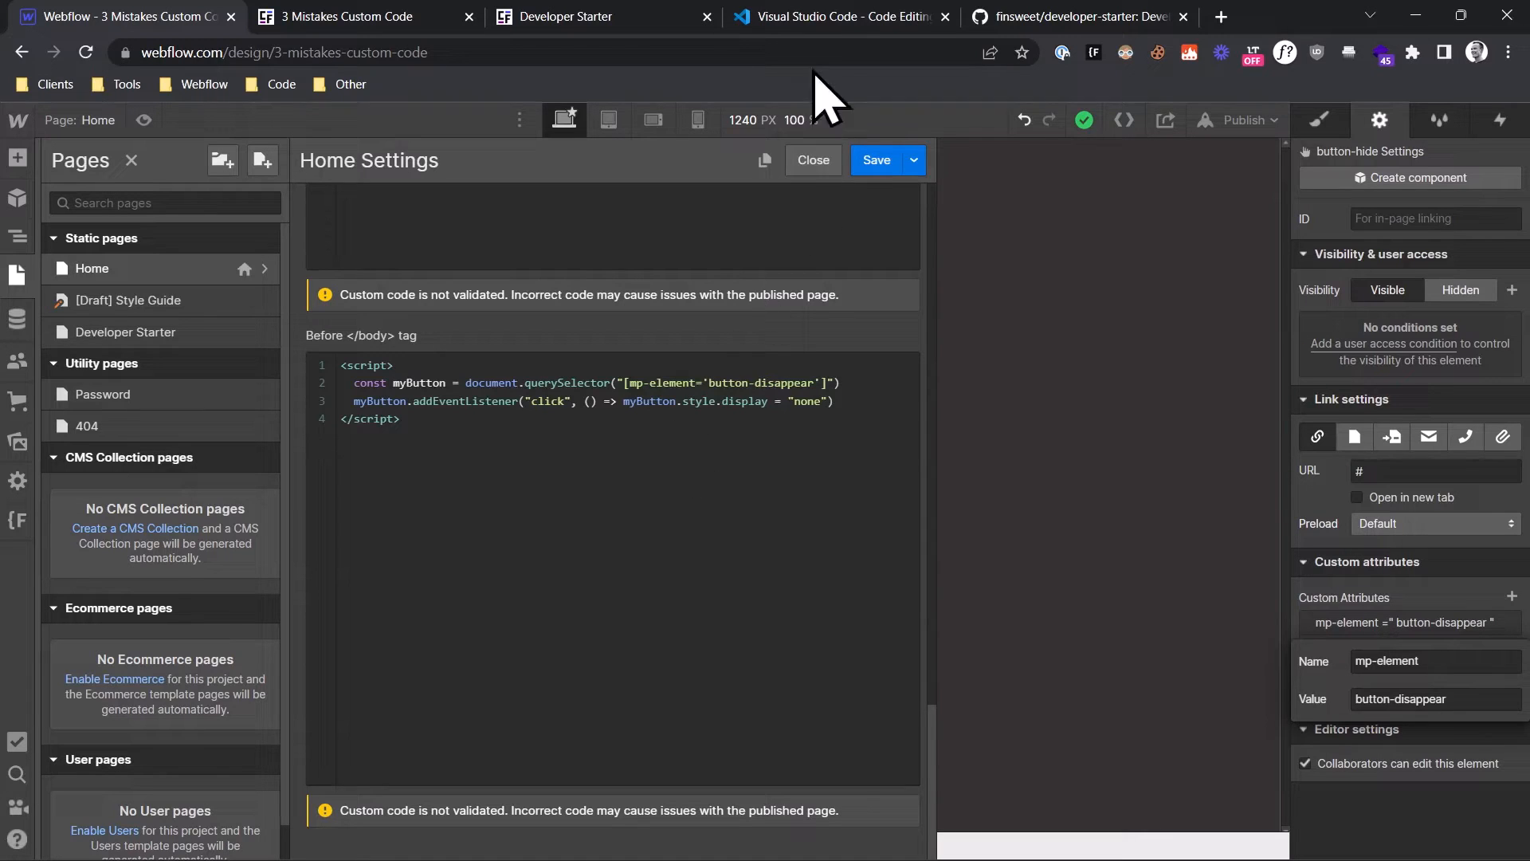
- Switch to Visual Studio Code and show the Extensions marketplace beside main.js
click(839, 16)
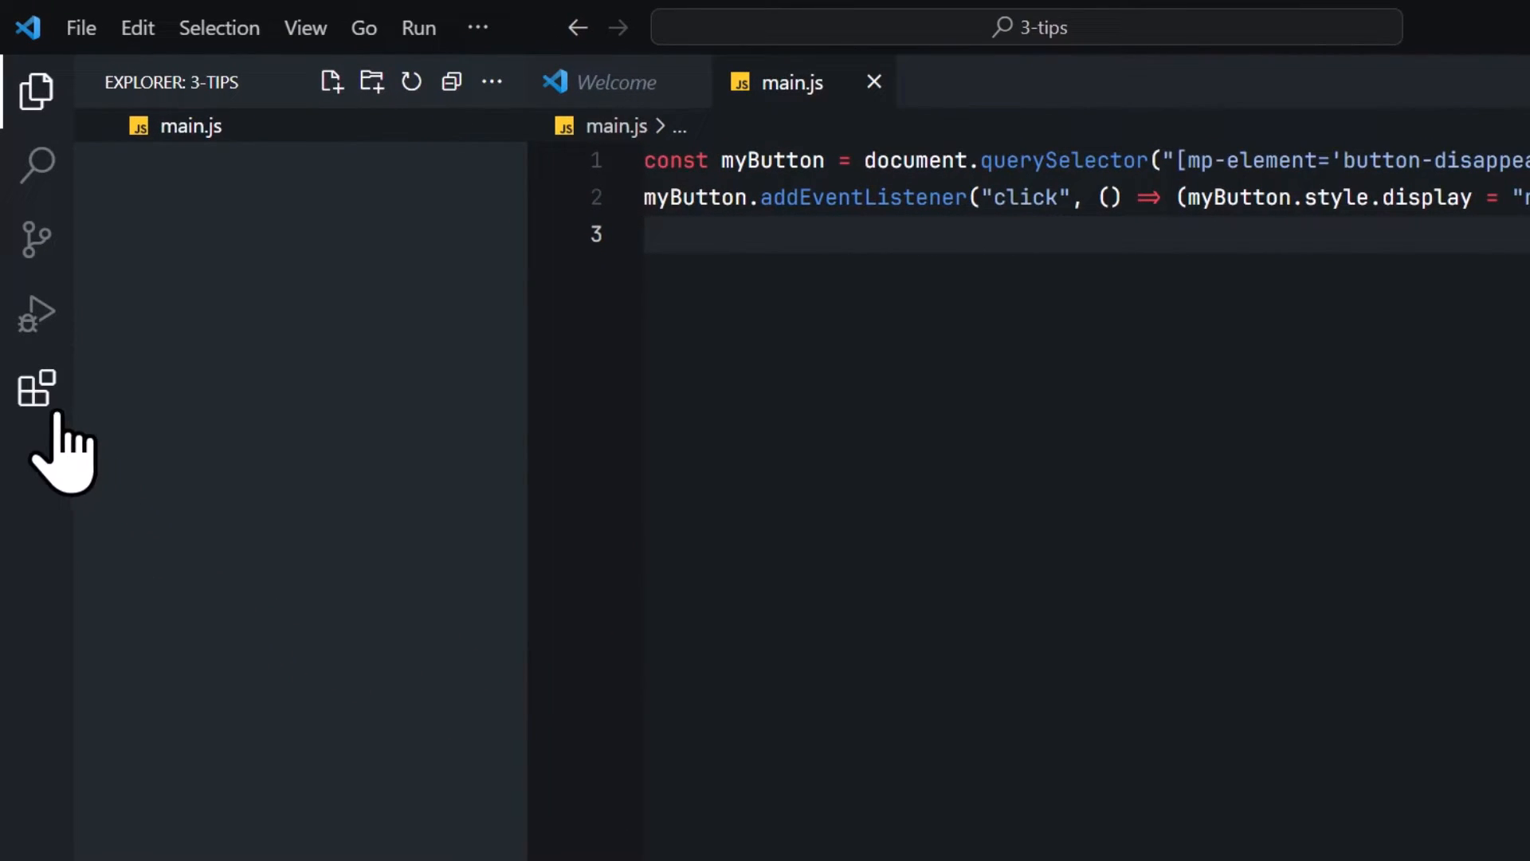
mouse_move(37, 387)
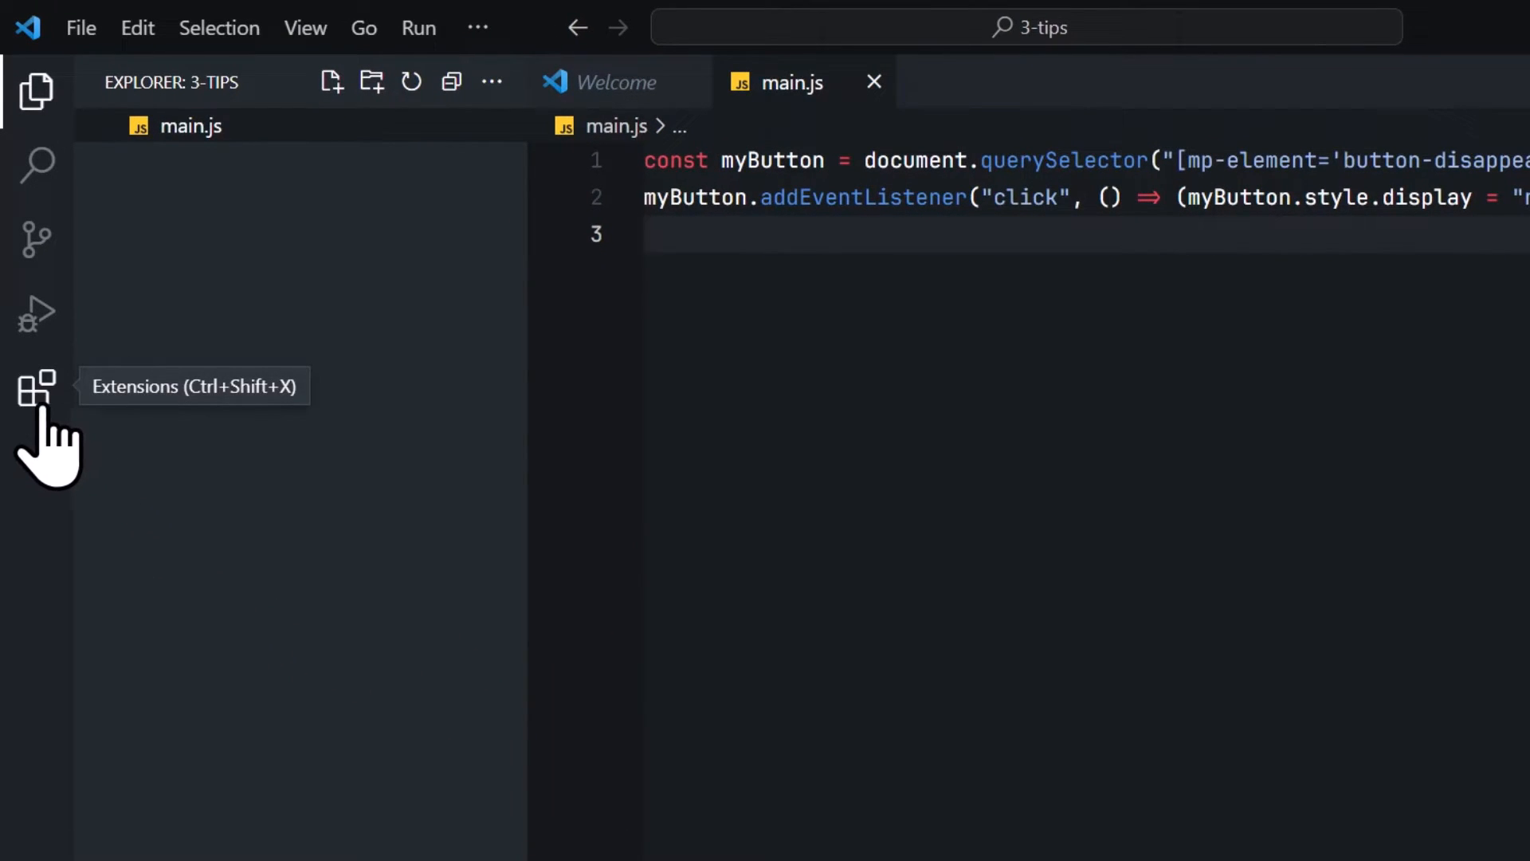
click(588, 322)
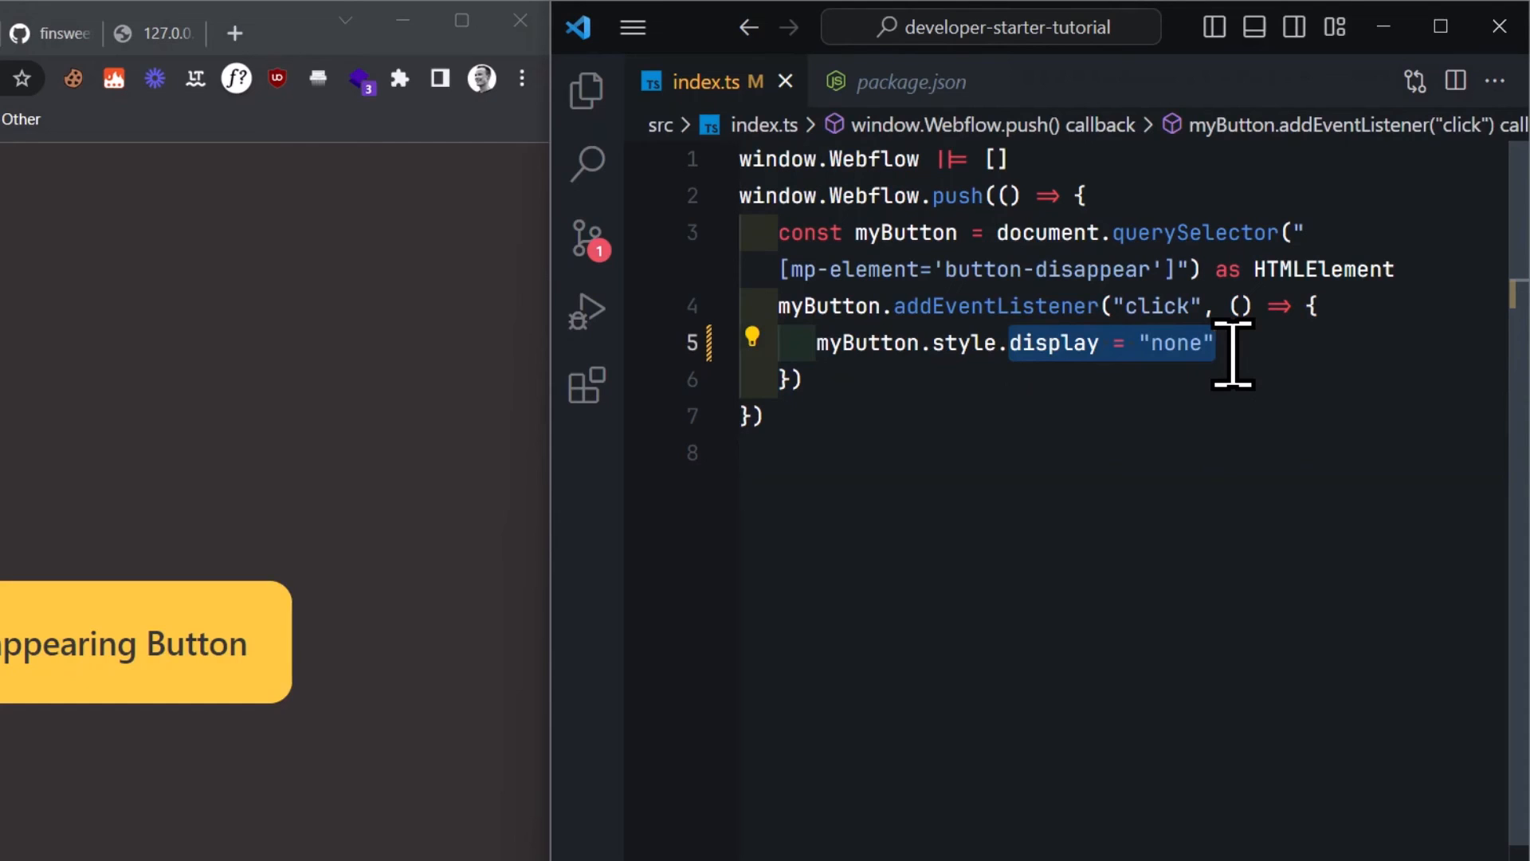
- Change the handler to style.transform = "rotate(90deg)" and check the button rotates on the live page
text(transform)
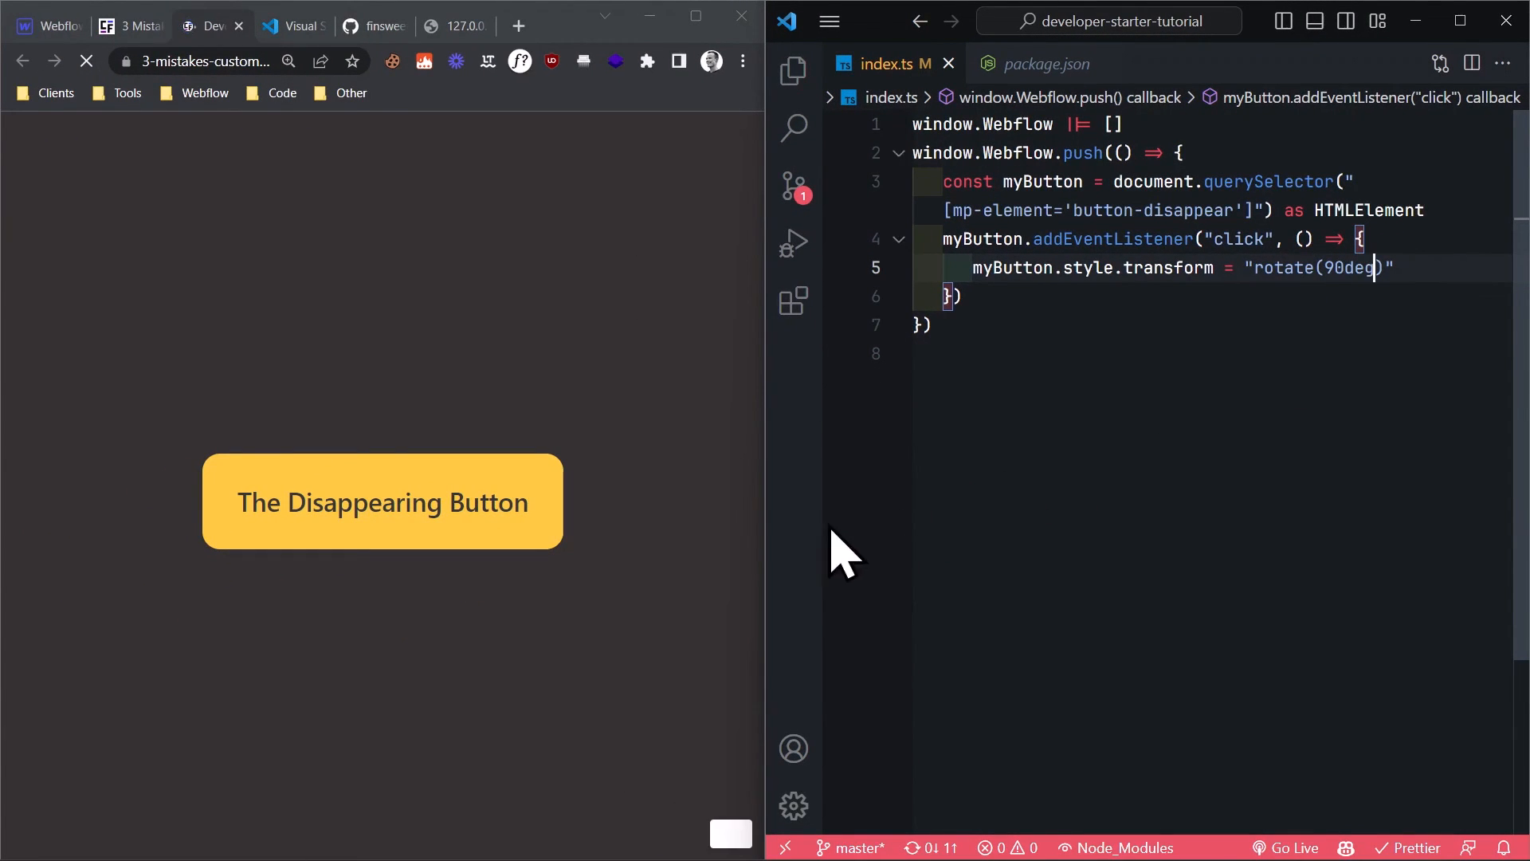
click(381, 502)
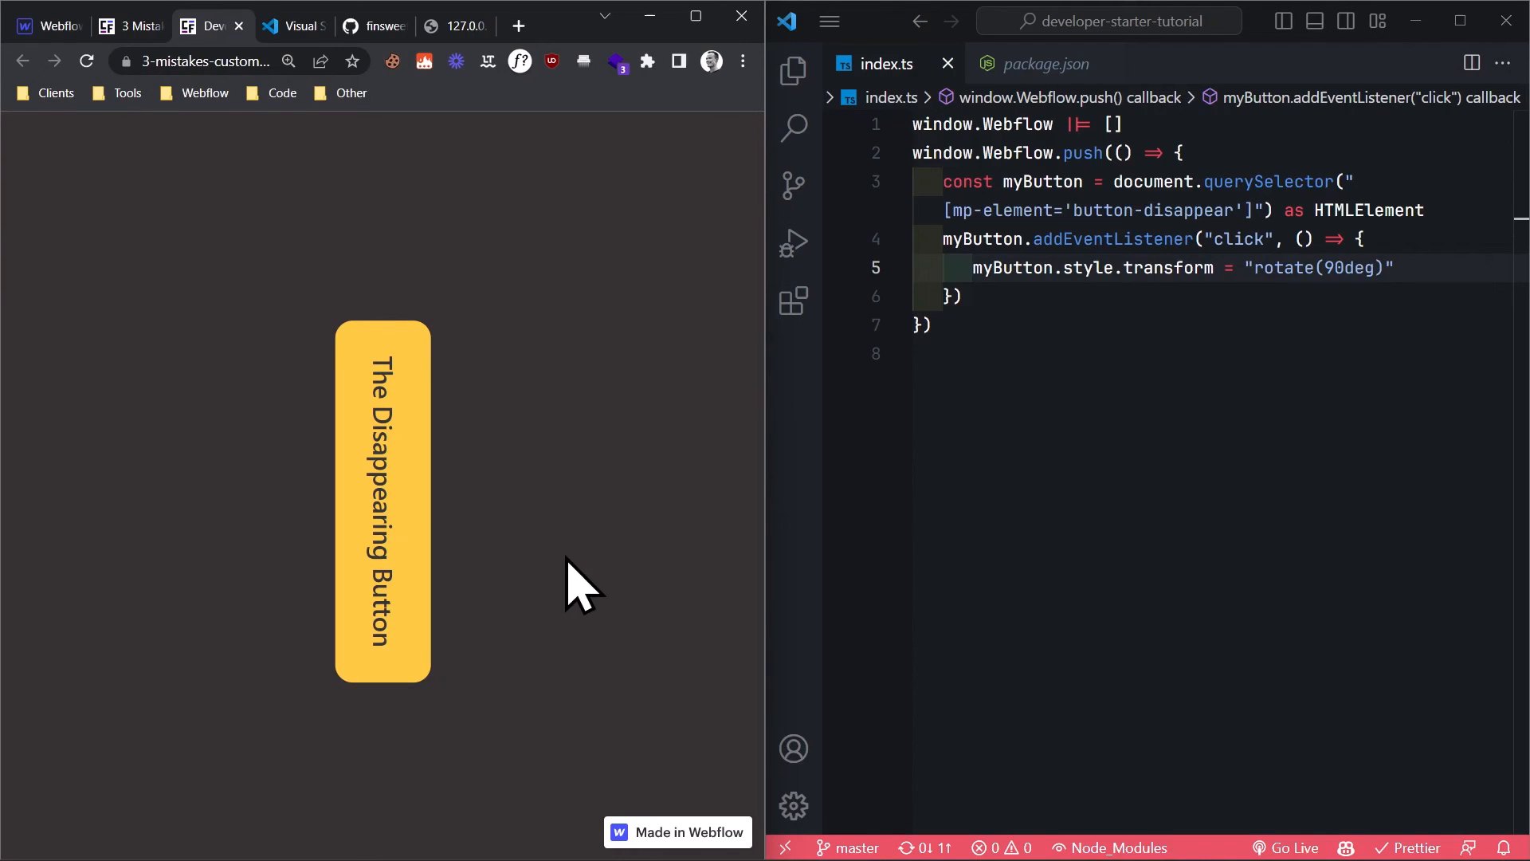
mouse_move(888, 594)
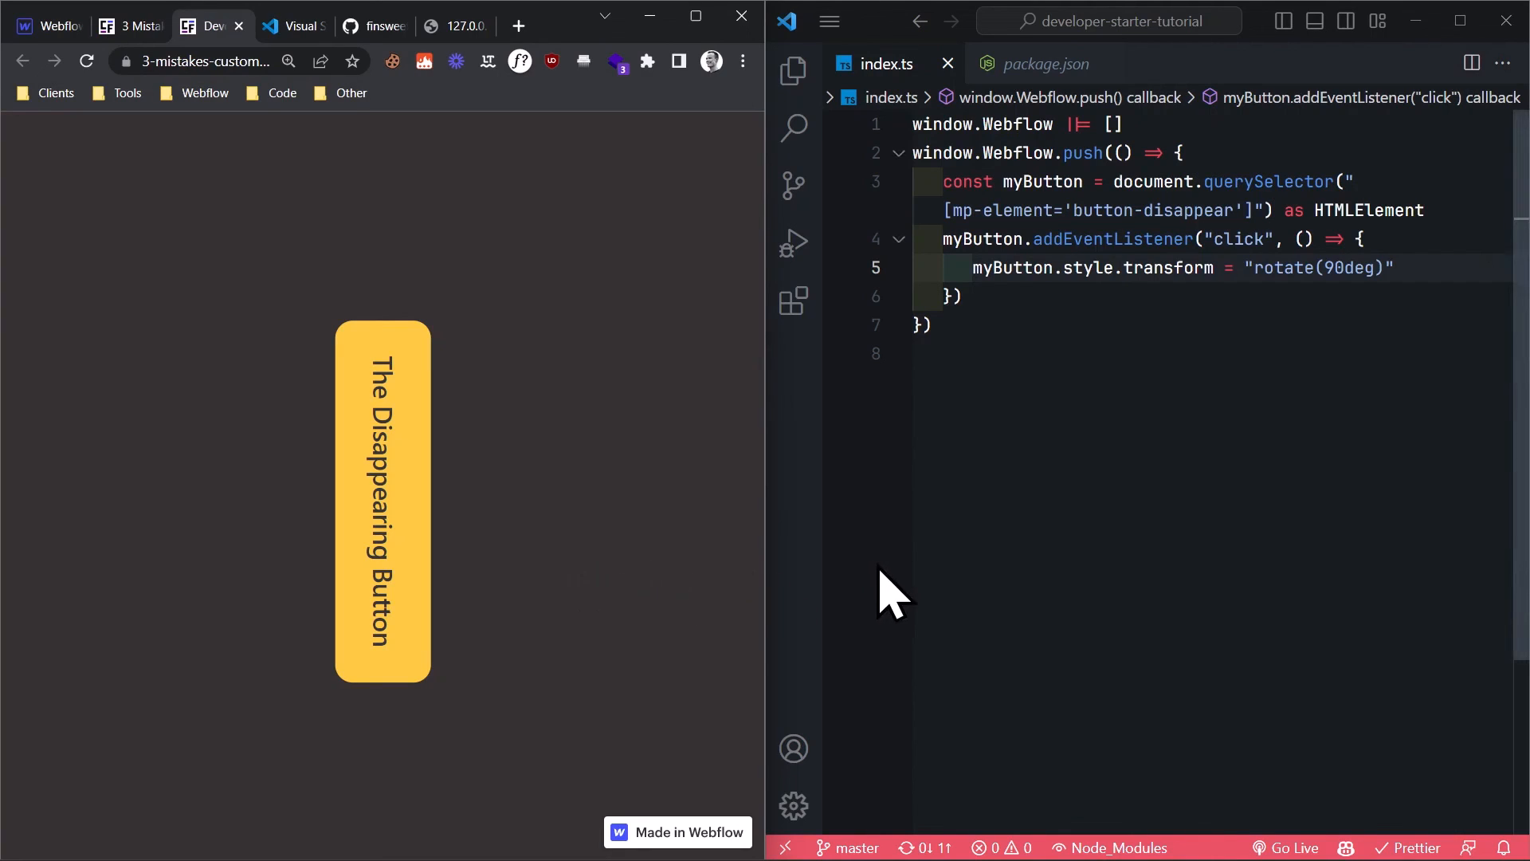
- Show the Explorer file tree and open package.json, then view the developer-starter repo in the browser
click(794, 71)
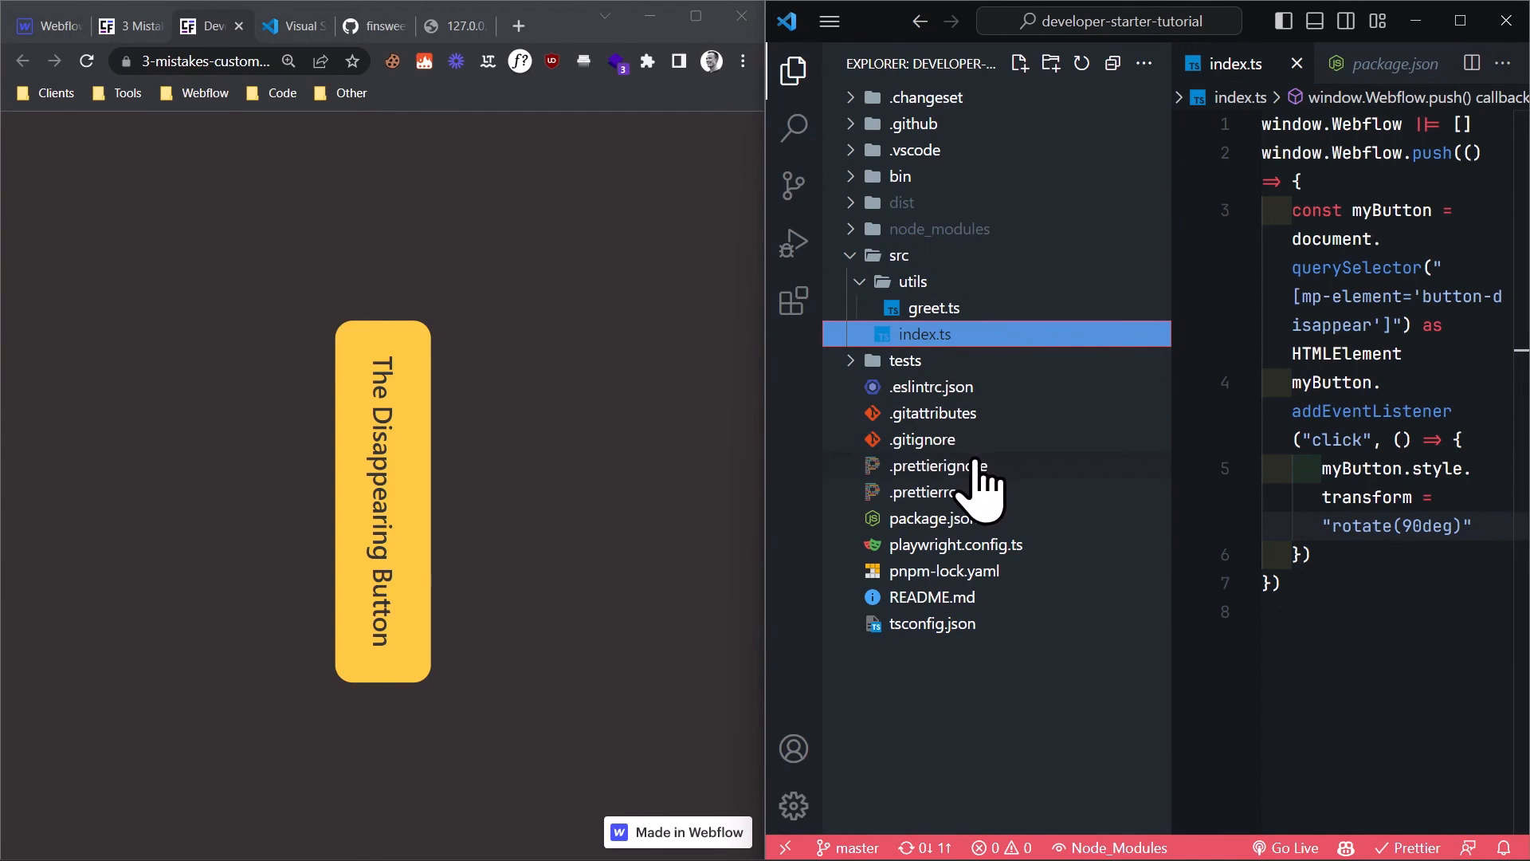
click(930, 516)
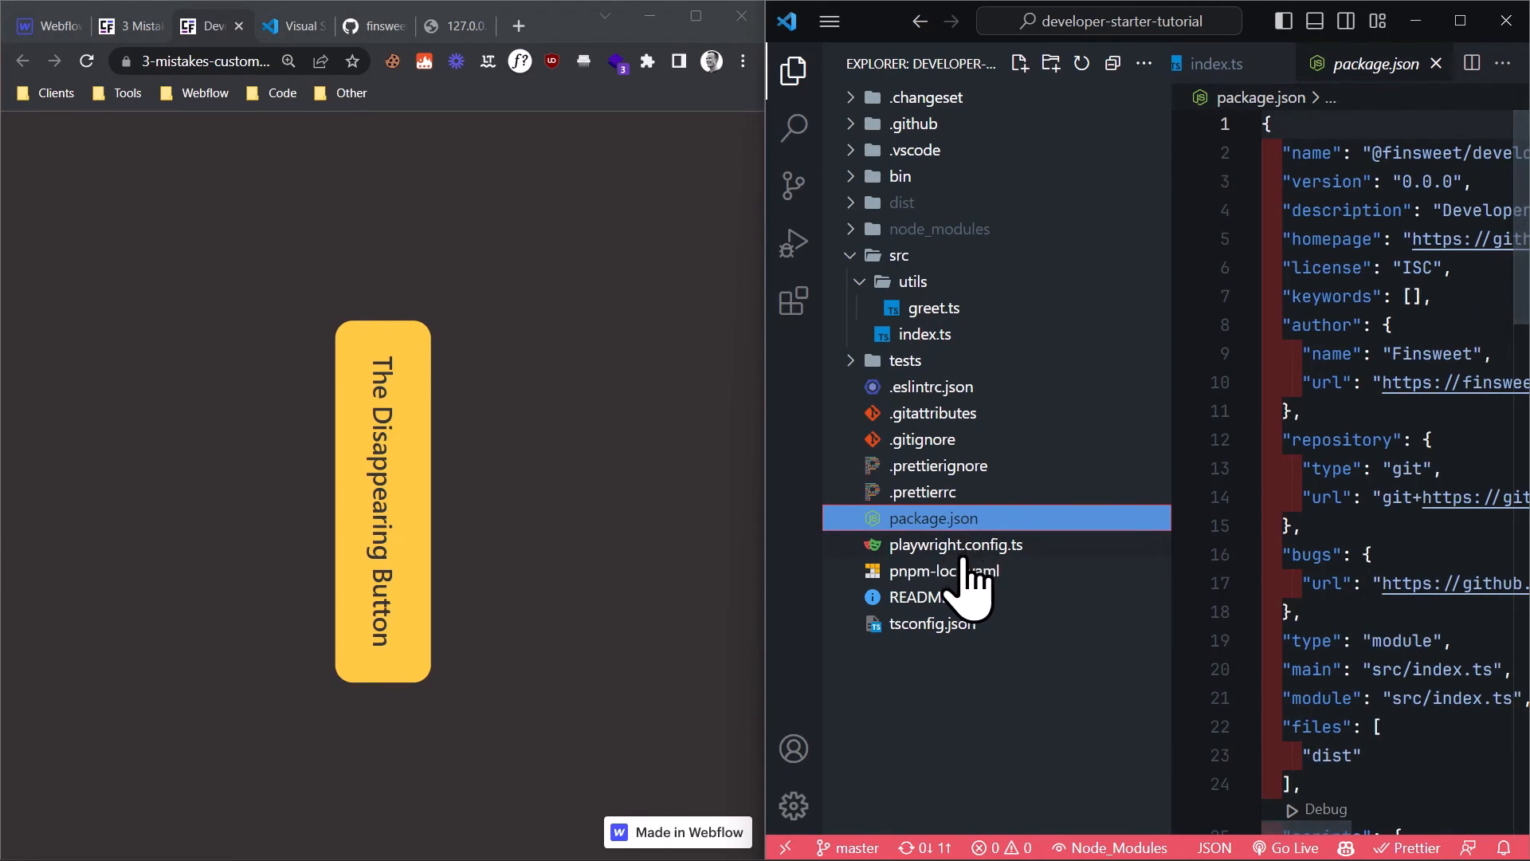
click(373, 25)
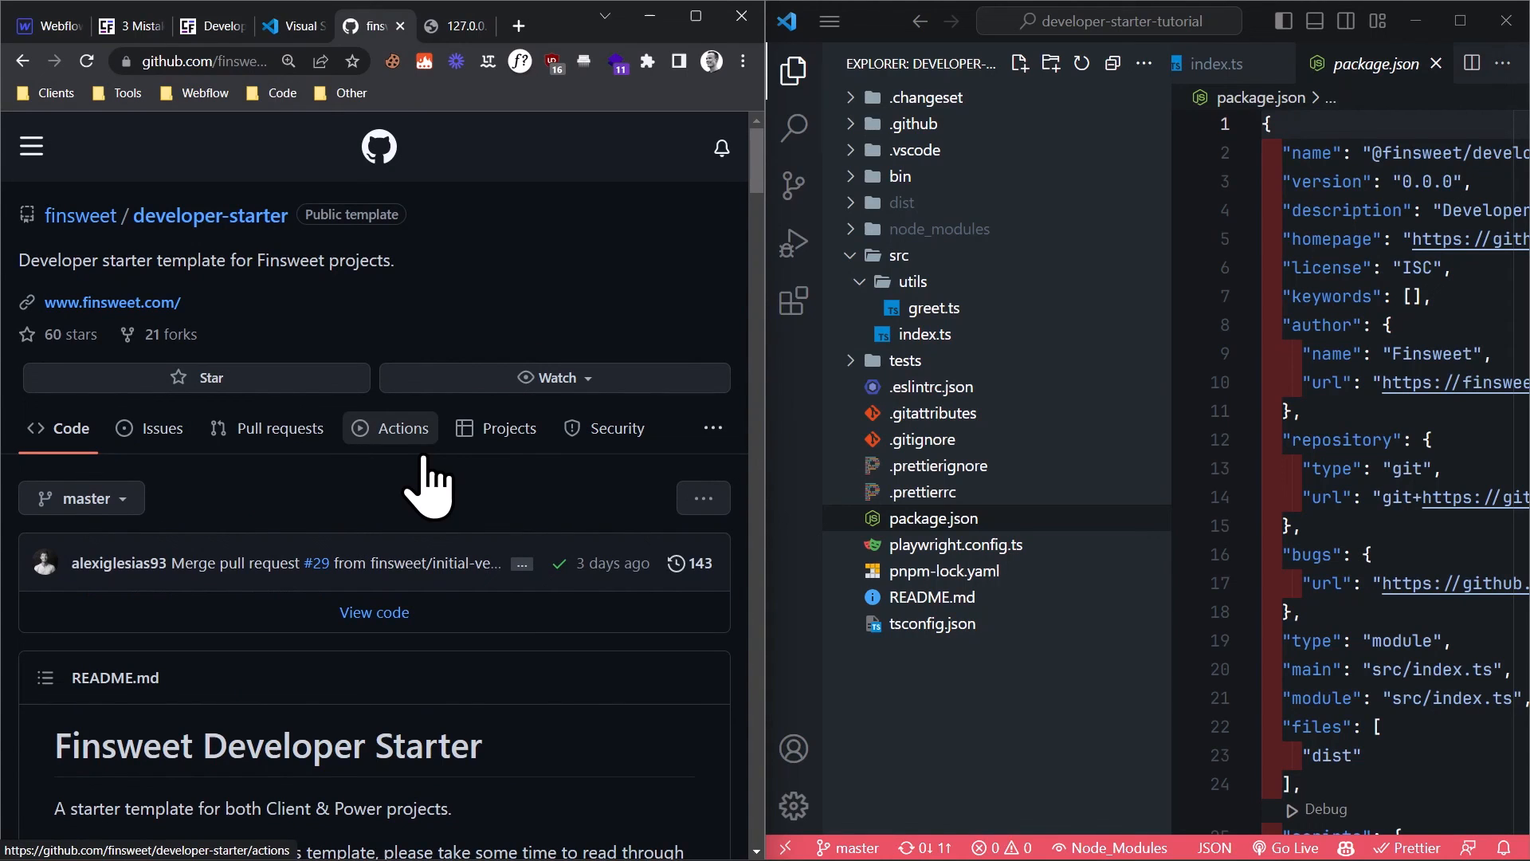